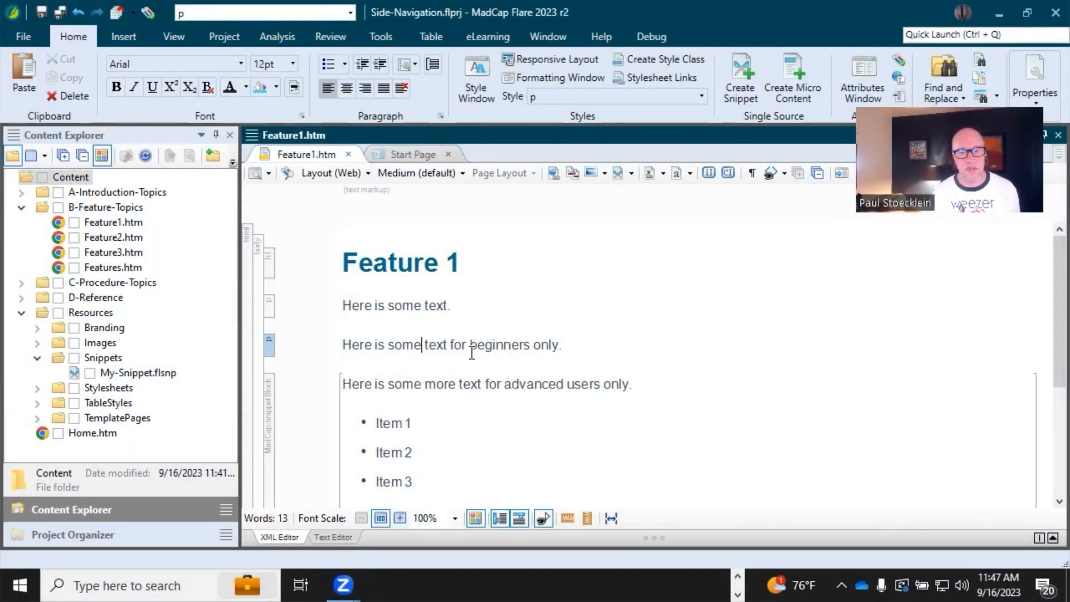
Inspect the beginners paragraph, then bring up the project's Default condition tag set.
double_click(502, 344)
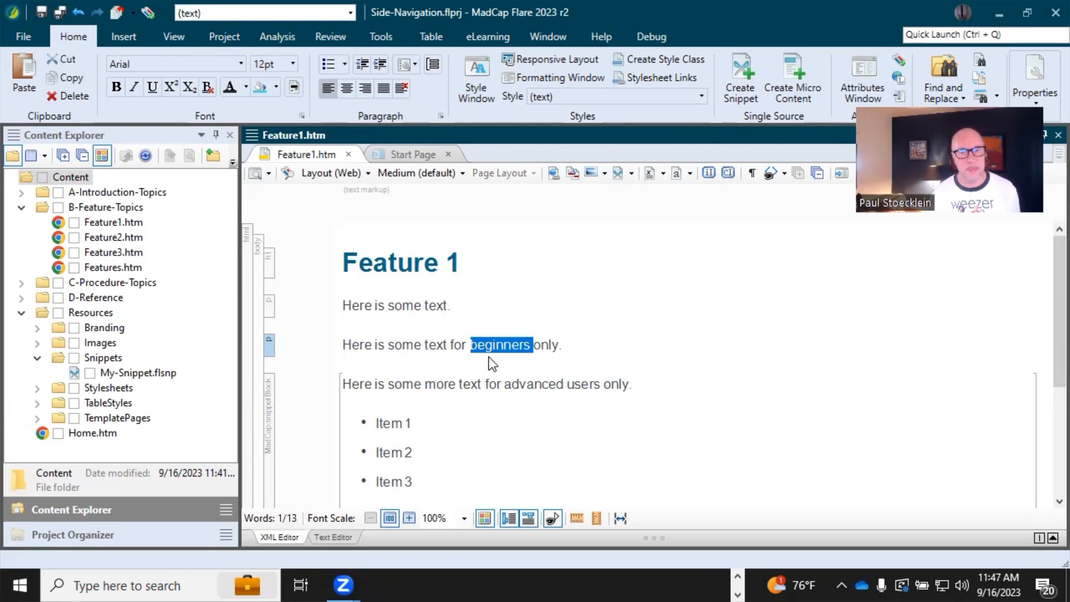
mouse_move(549, 395)
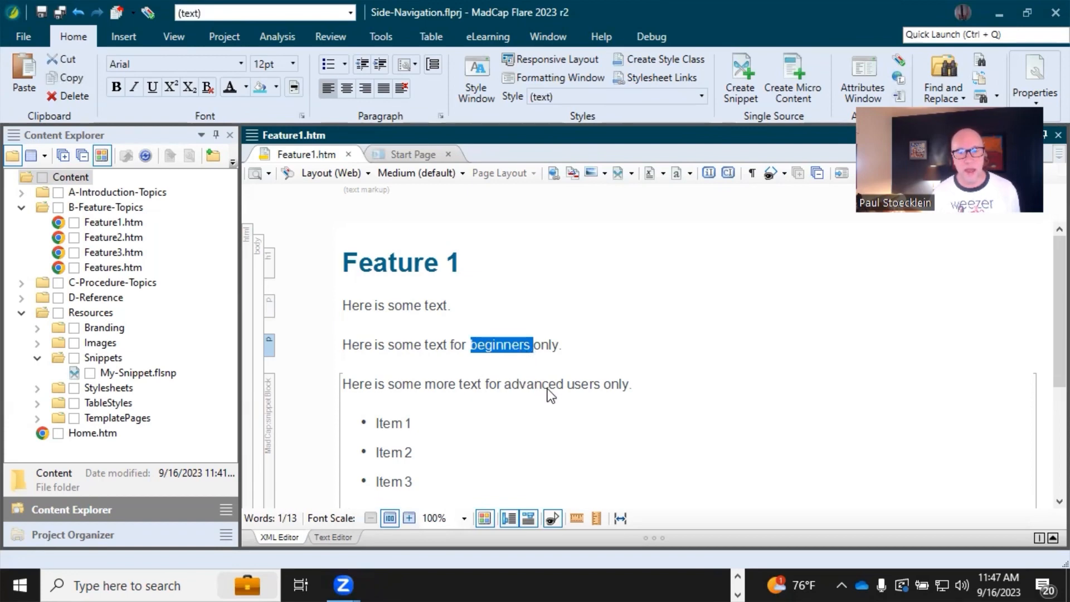
mouse_move(575, 396)
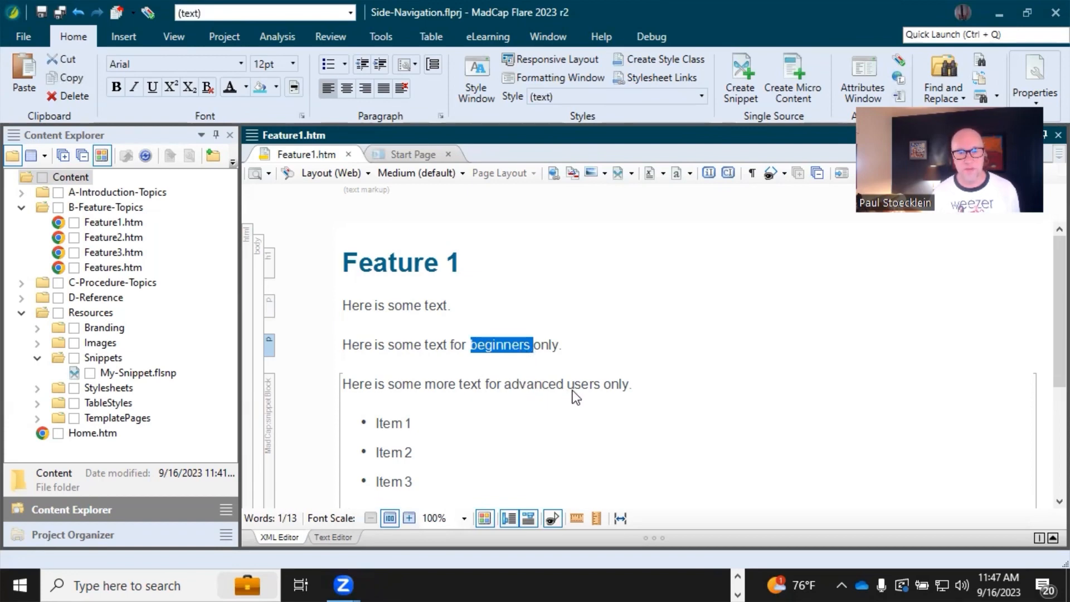
mouse_move(391, 334)
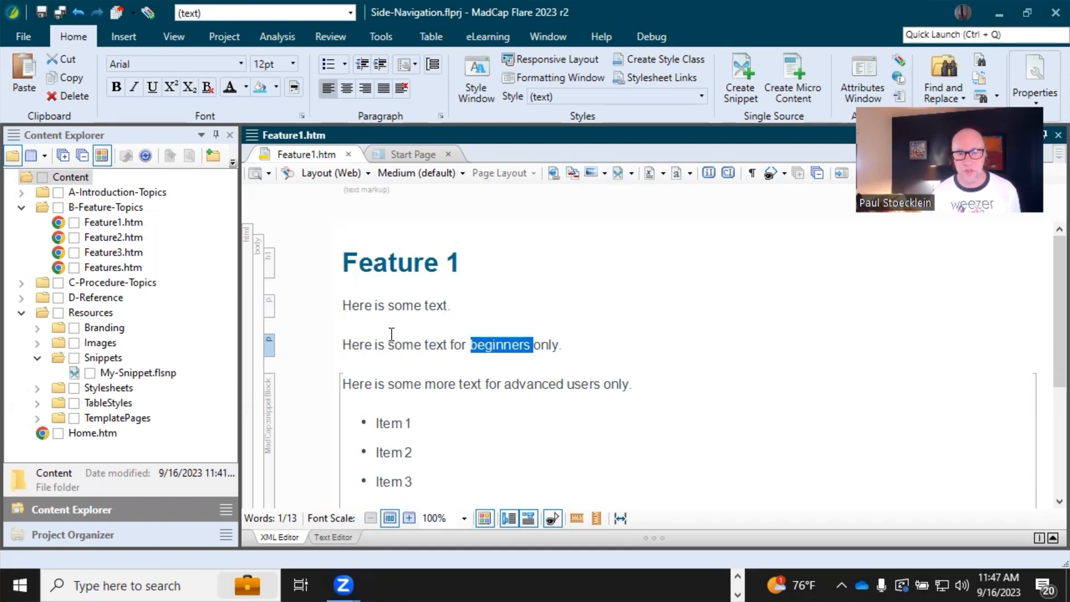
left_click(419, 305)
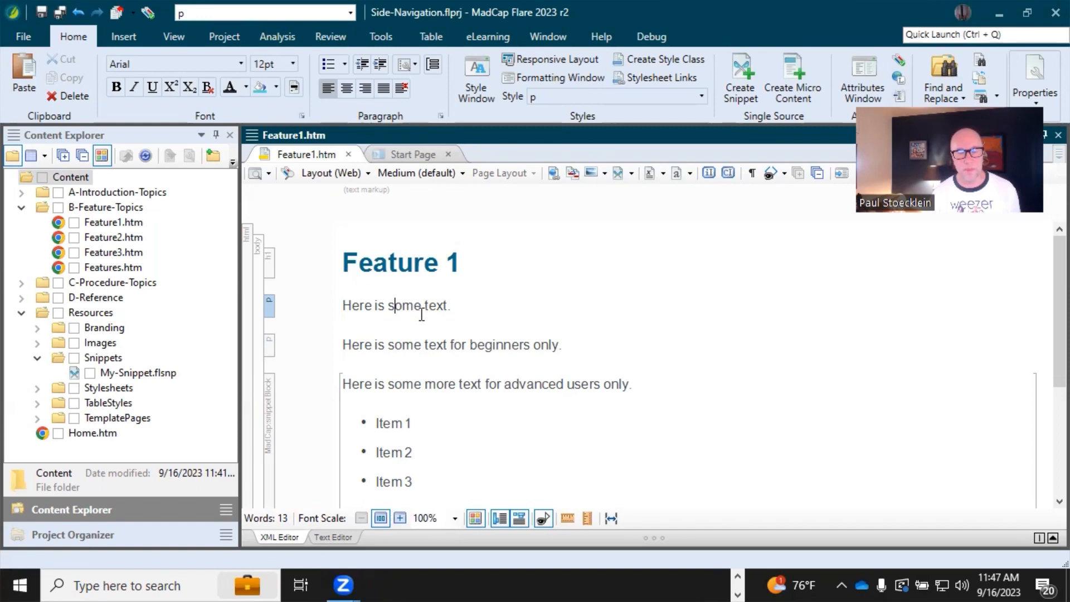
left_click(74, 534)
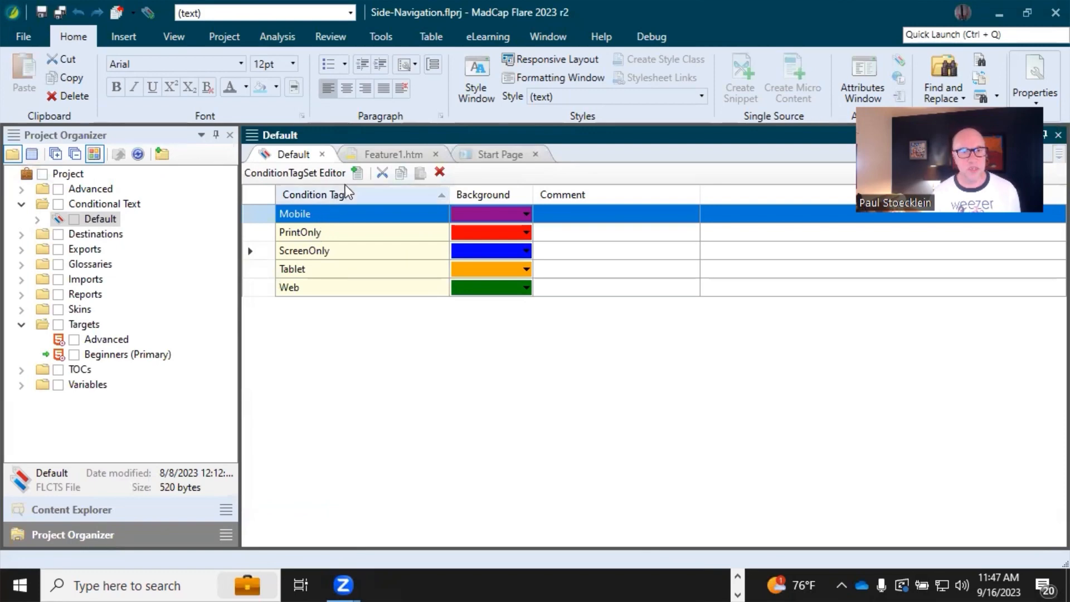
Add Beginners and Advanced tags to the Default condition tag set and save it.
left_click(358, 172)
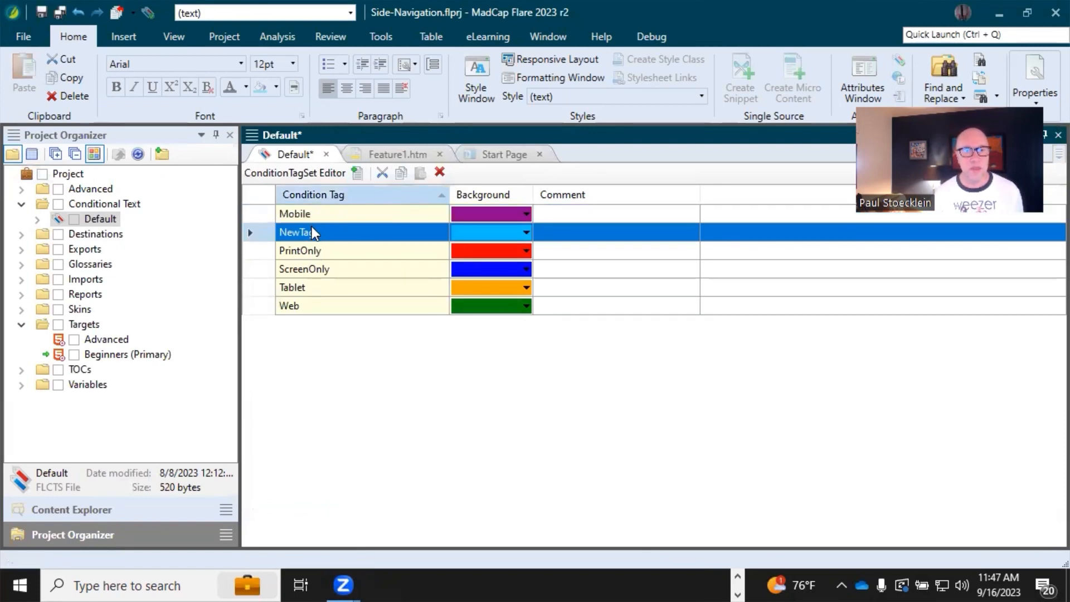
double_click(295, 232)
type("Beginners")
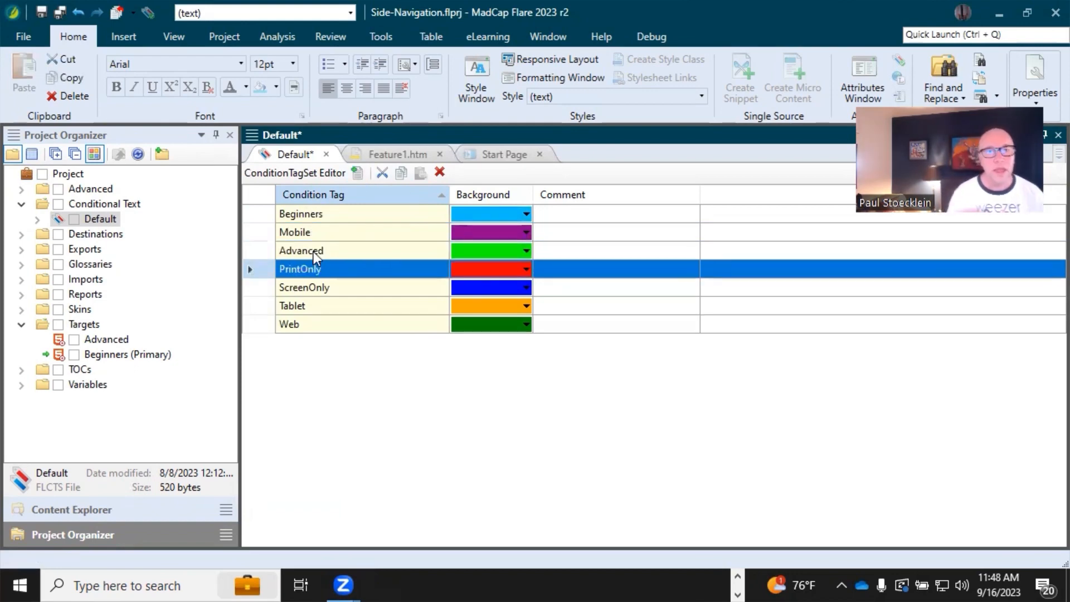
left_click(315, 251)
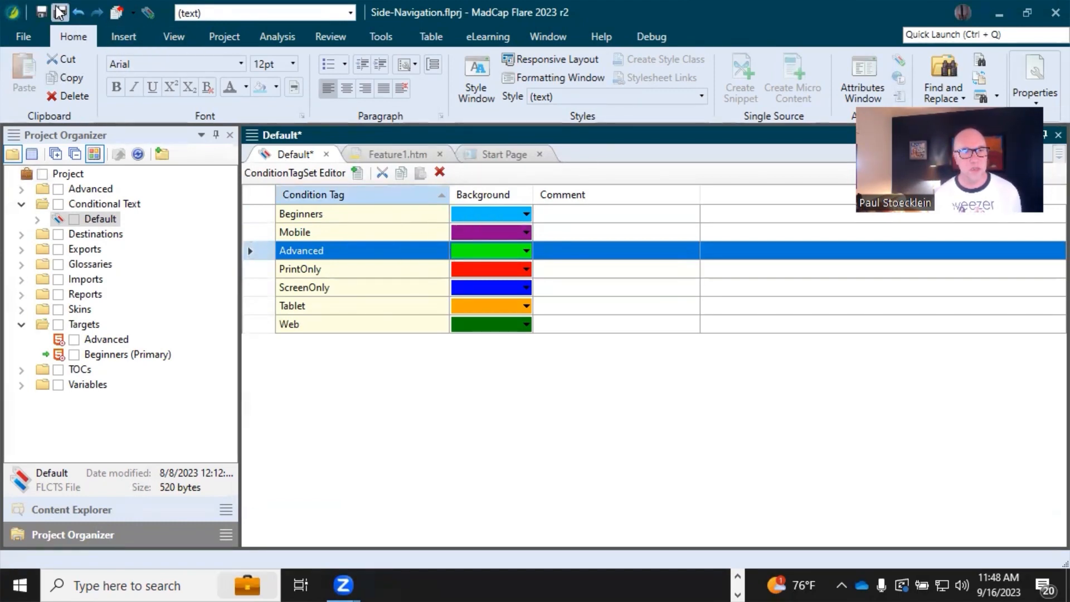
left_click(41, 13)
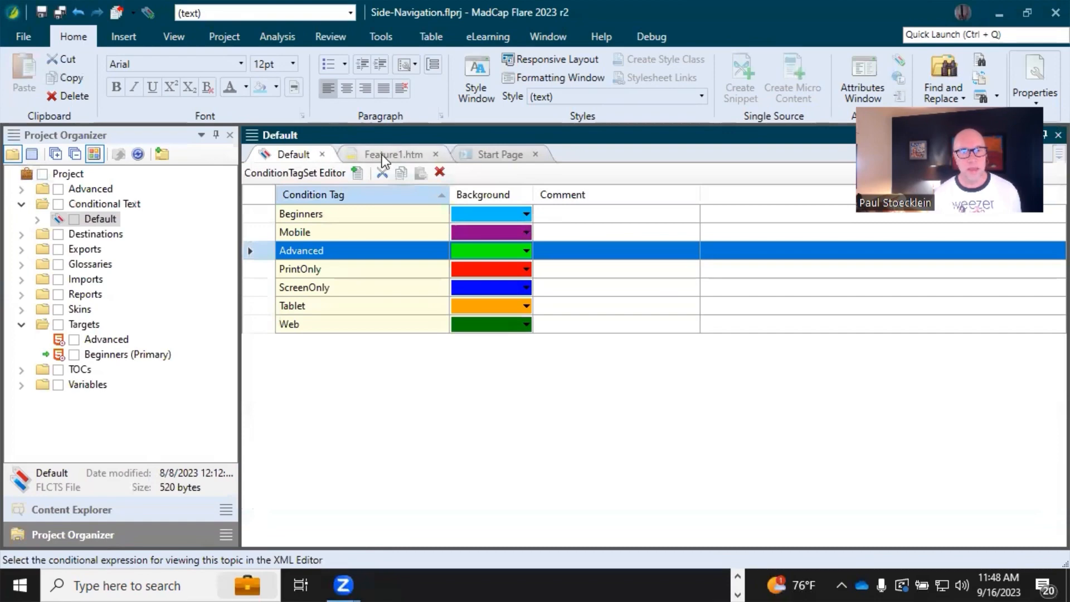
Apply the Beginners condition tag to the beginners-only paragraph of Feature1.htm.
left_click(393, 154)
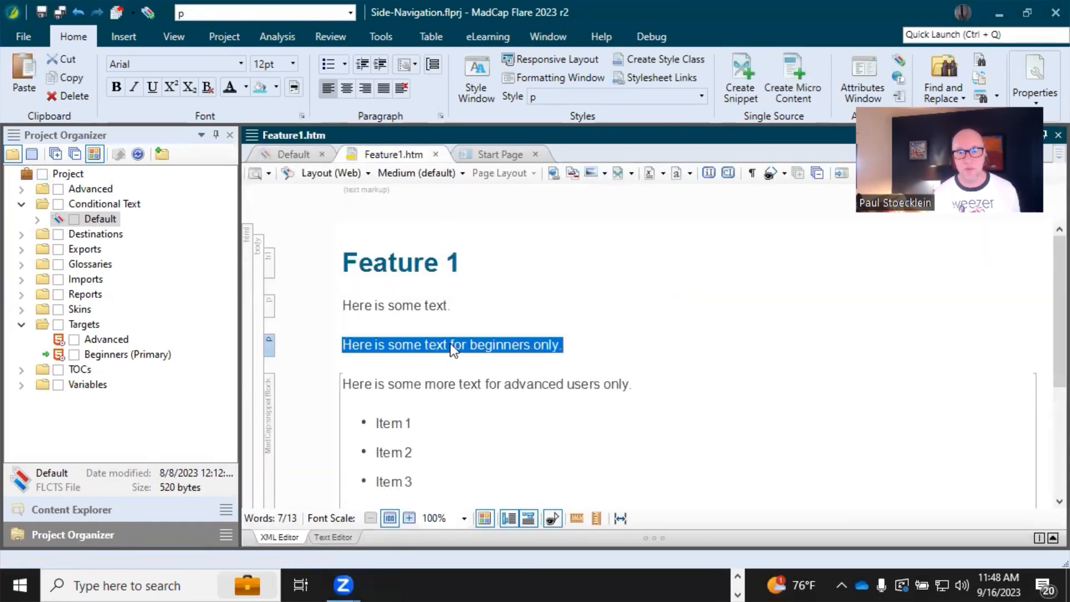
left_click(442, 345)
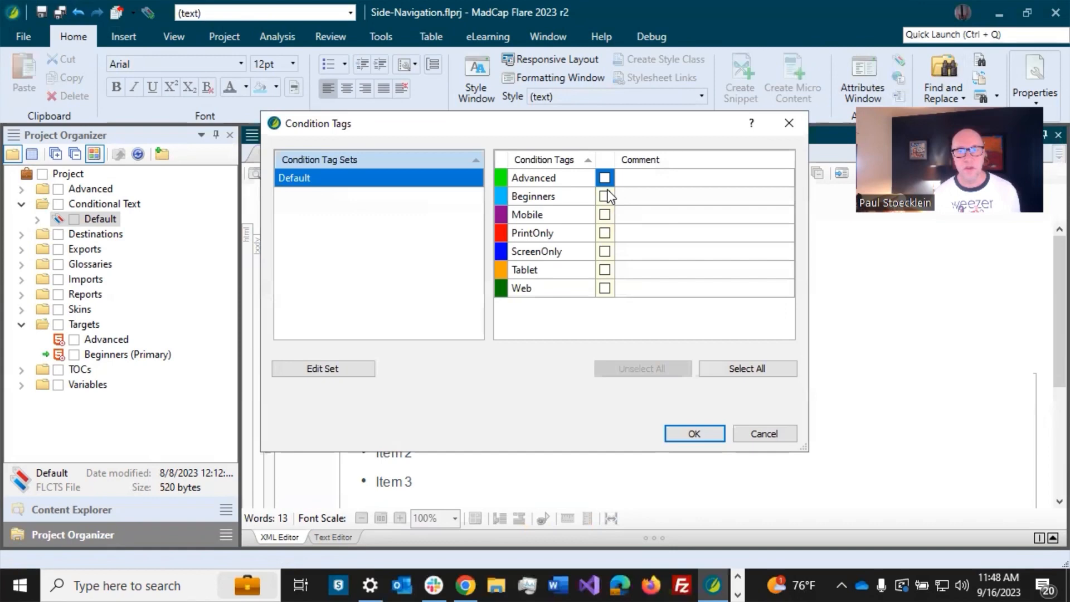
left_click(694, 434)
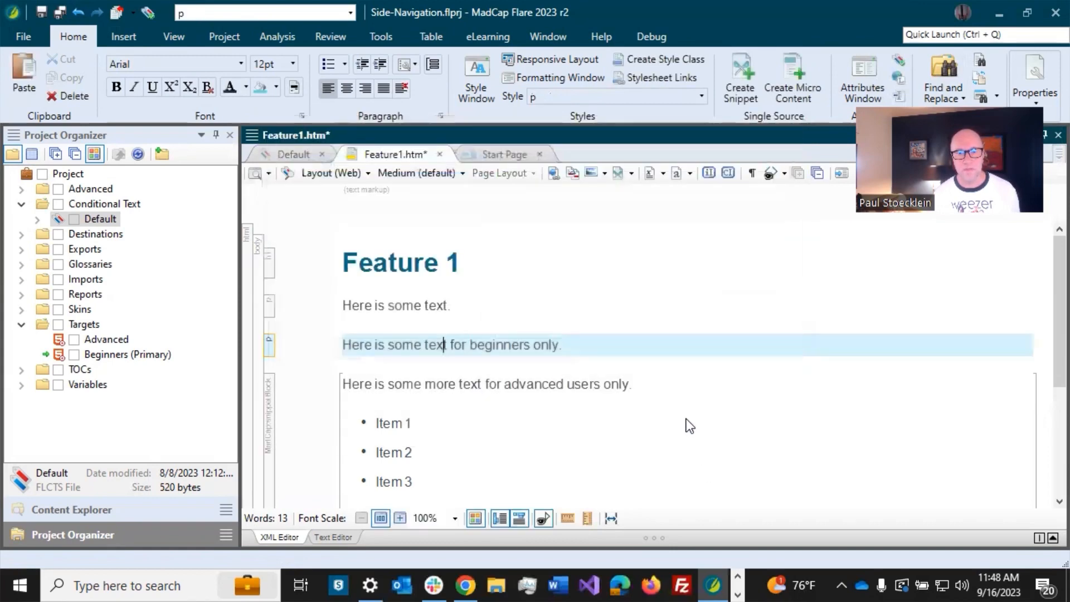
scroll("down", 3)
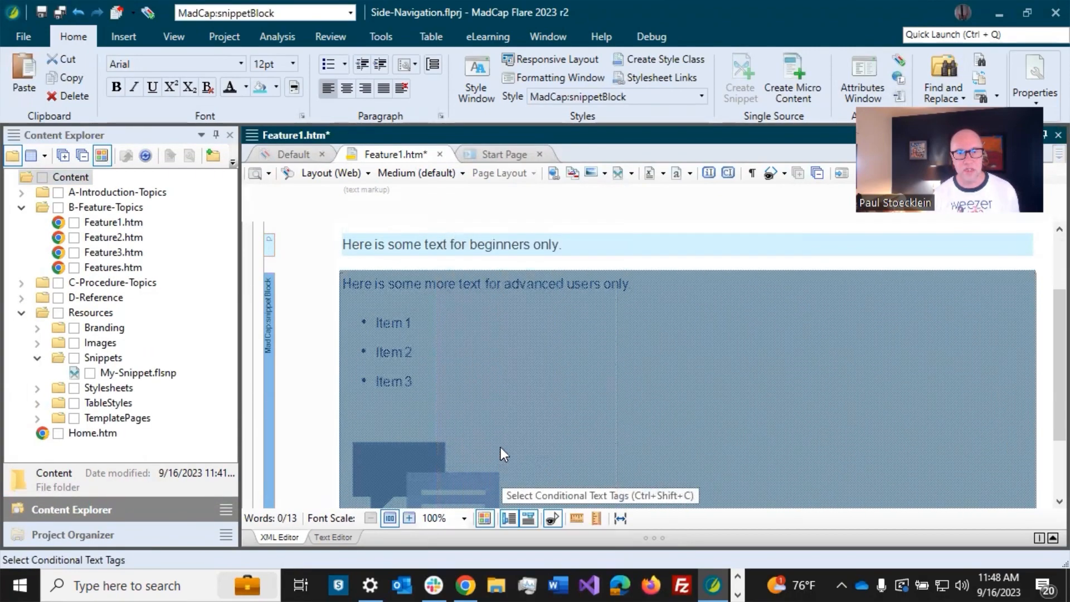
Apply the Advanced condition tag to the advanced-users snippet block.
left_click(509, 520)
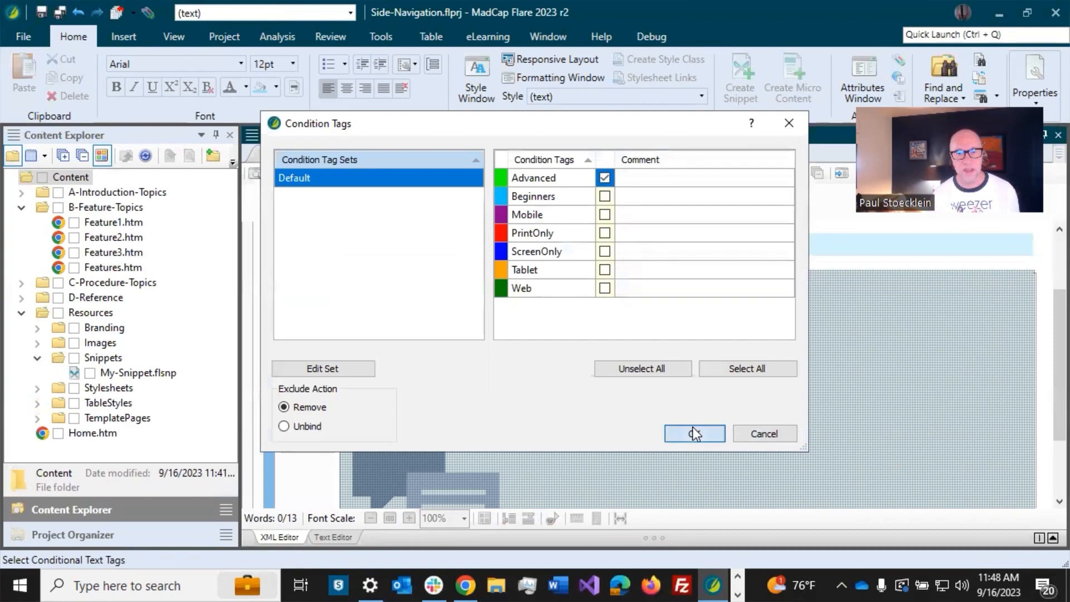
left_click(694, 434)
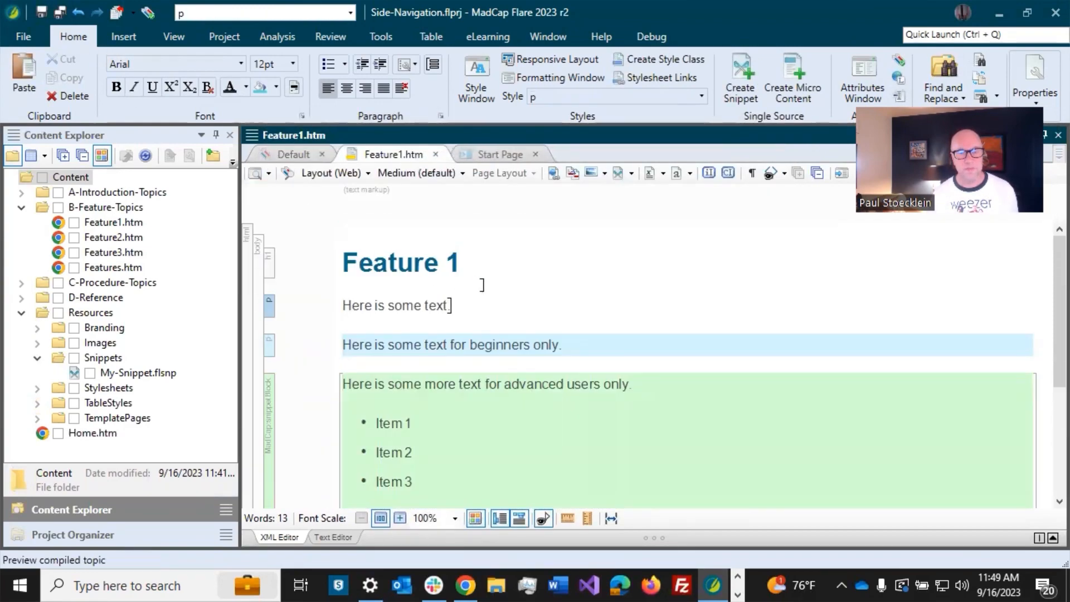
Bring up the Beginners target's Conditional Text settings from the Targets folder.
left_click(71, 534)
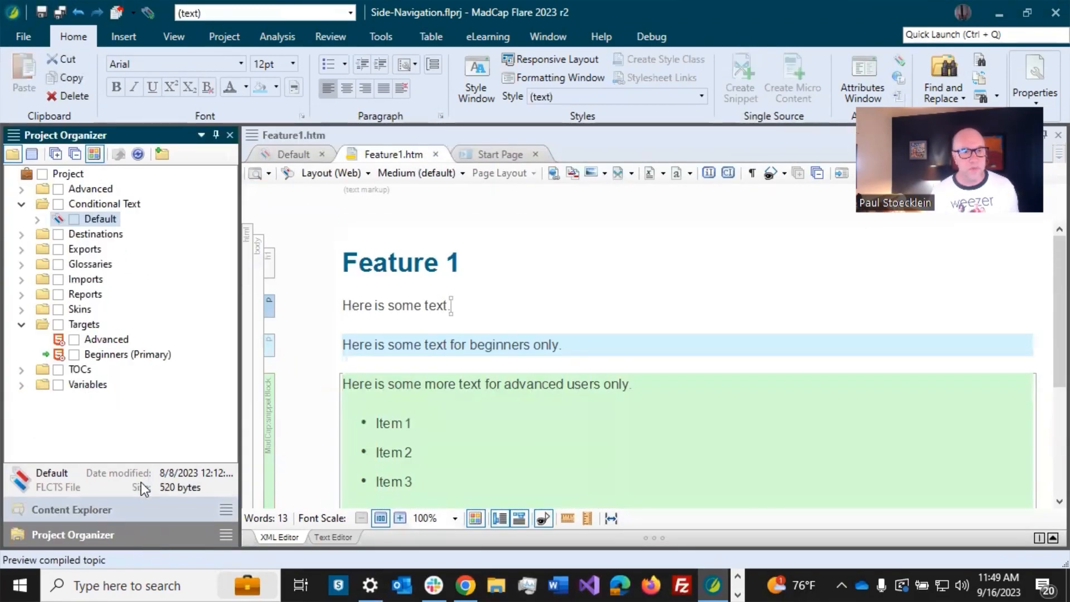
mouse_move(123, 379)
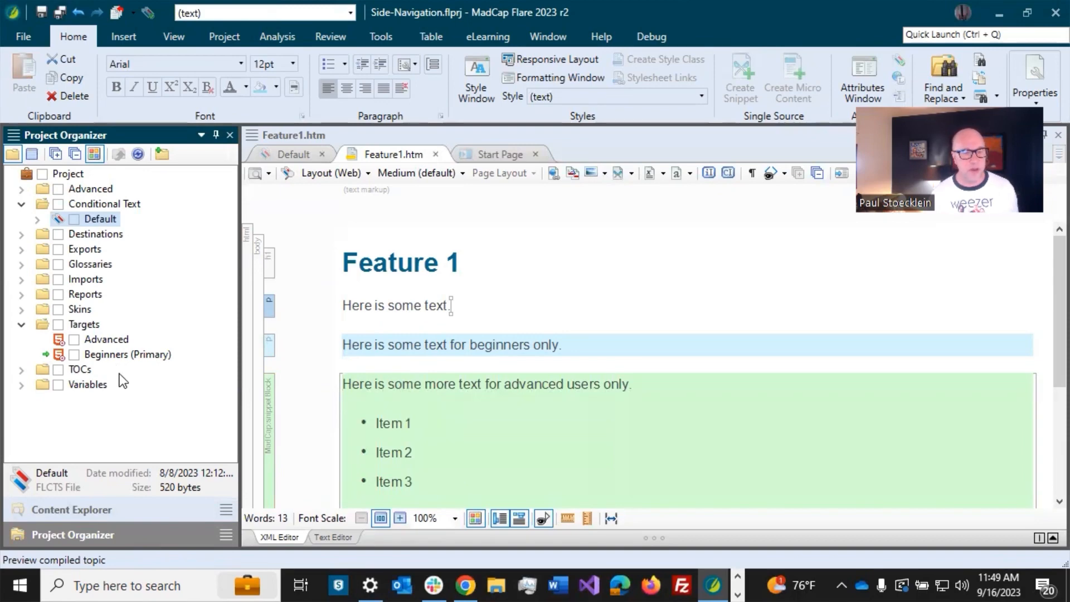
double_click(126, 354)
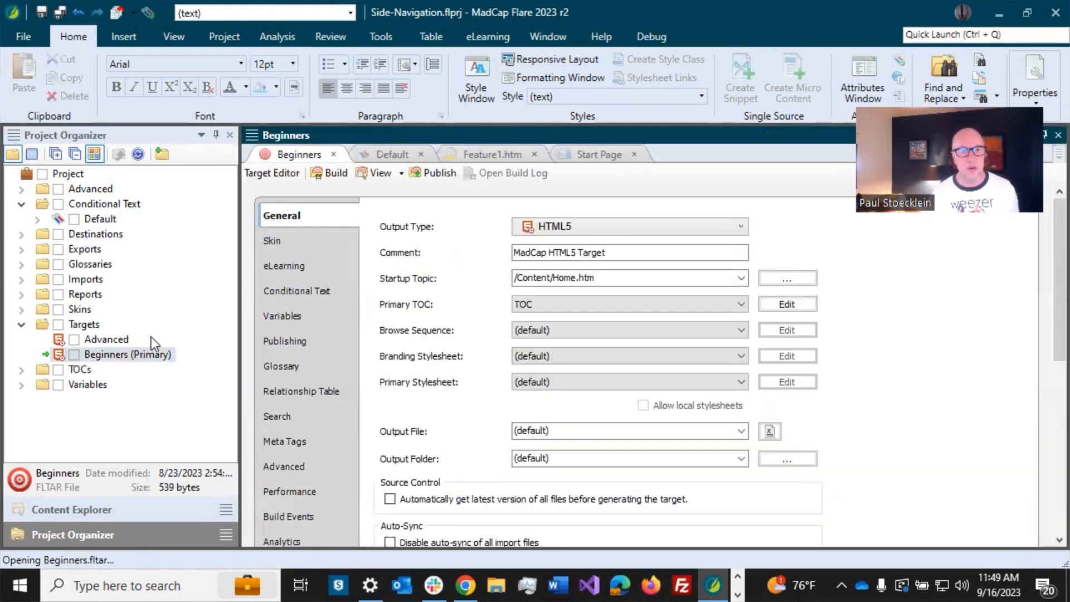
left_click(297, 291)
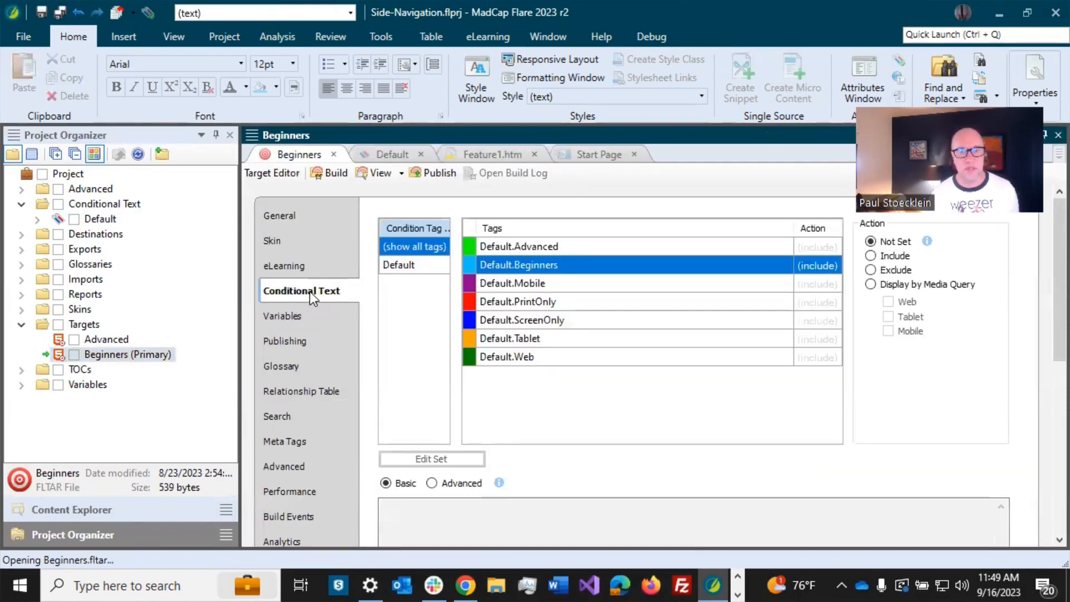
mouse_move(646, 276)
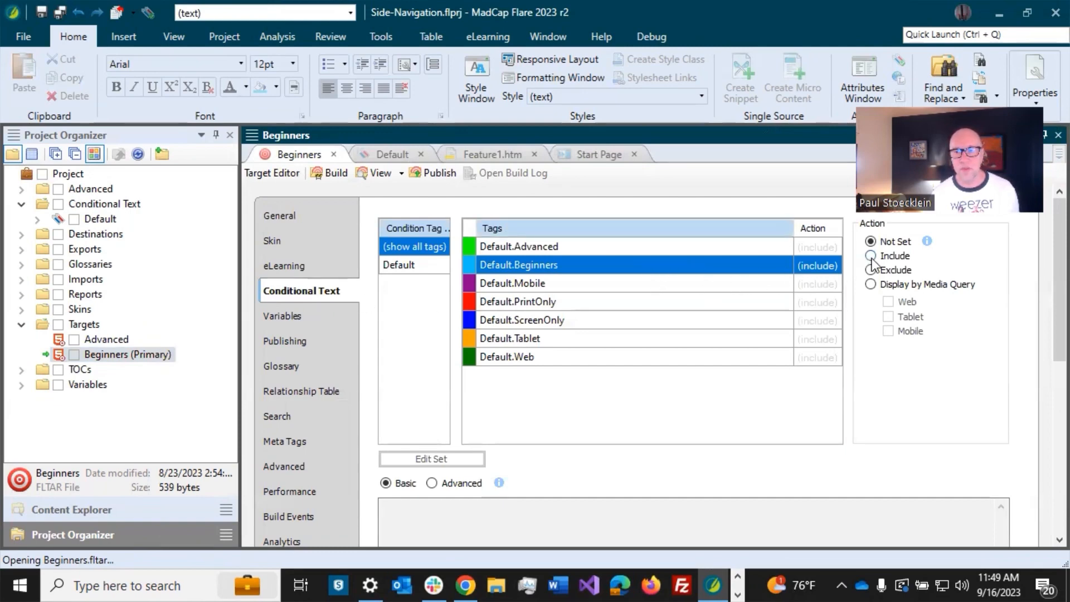
Set Default.Beginners to Include and Default.Advanced to Exclude for the Beginners target.
left_click(518, 246)
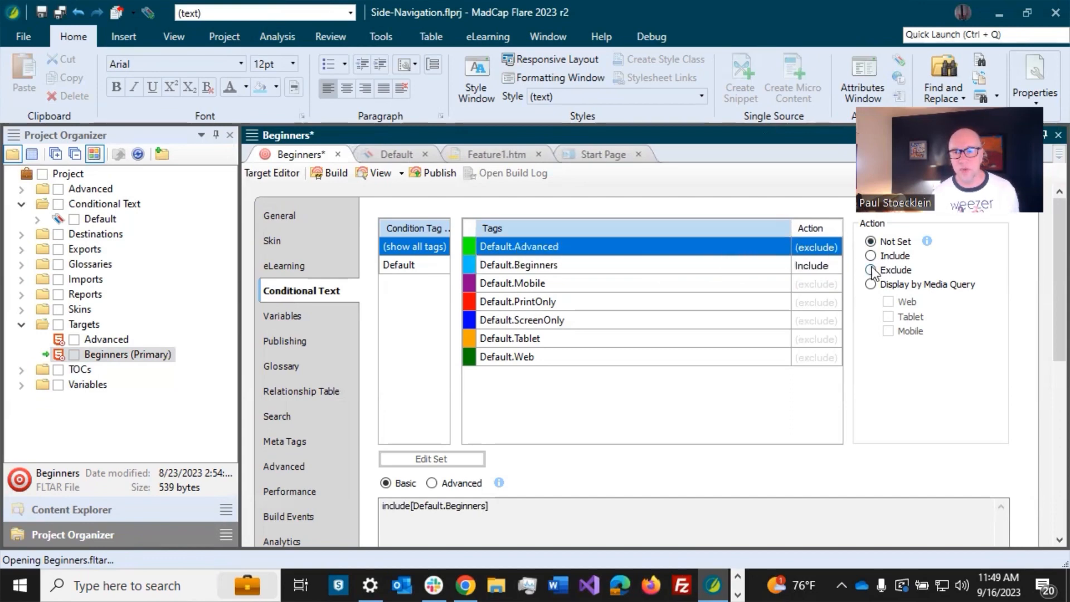
left_click(871, 269)
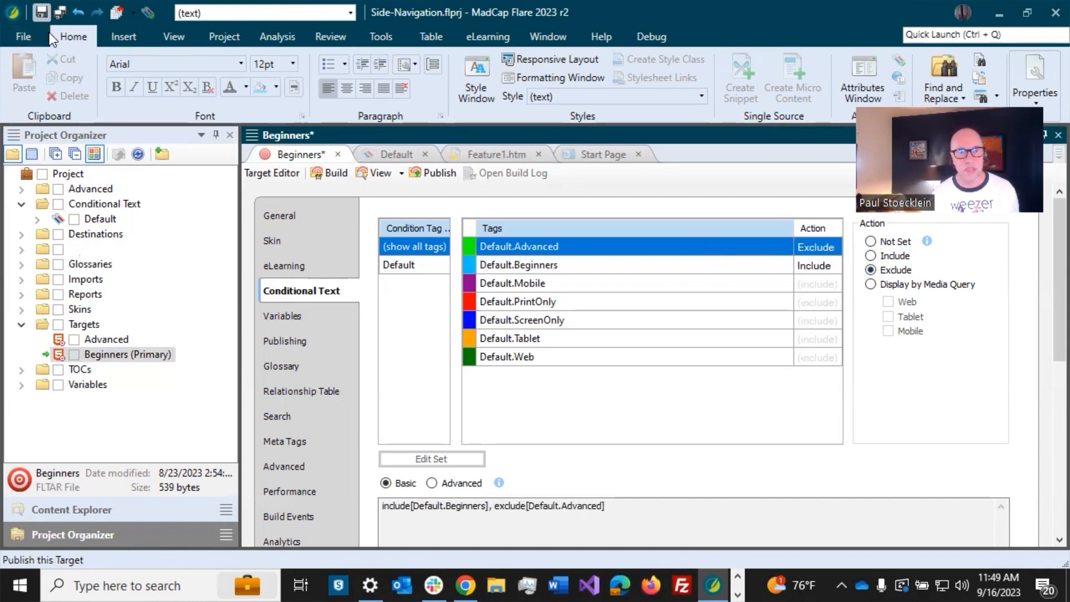
double_click(109, 339)
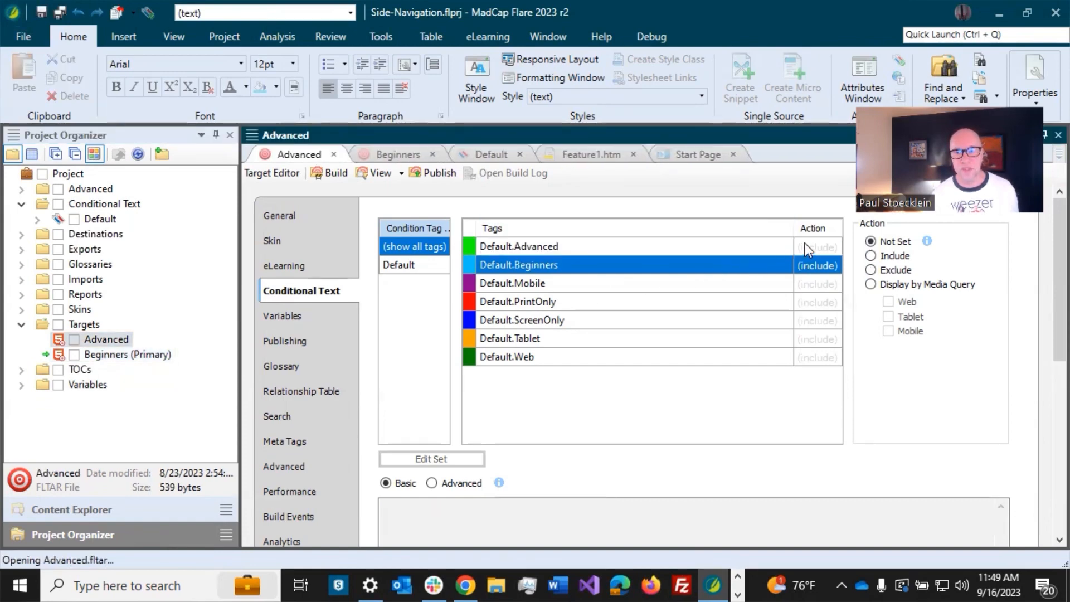
Set Default.Advanced to Include in the Advanced target and select the Beginners tag.
left_click(518, 246)
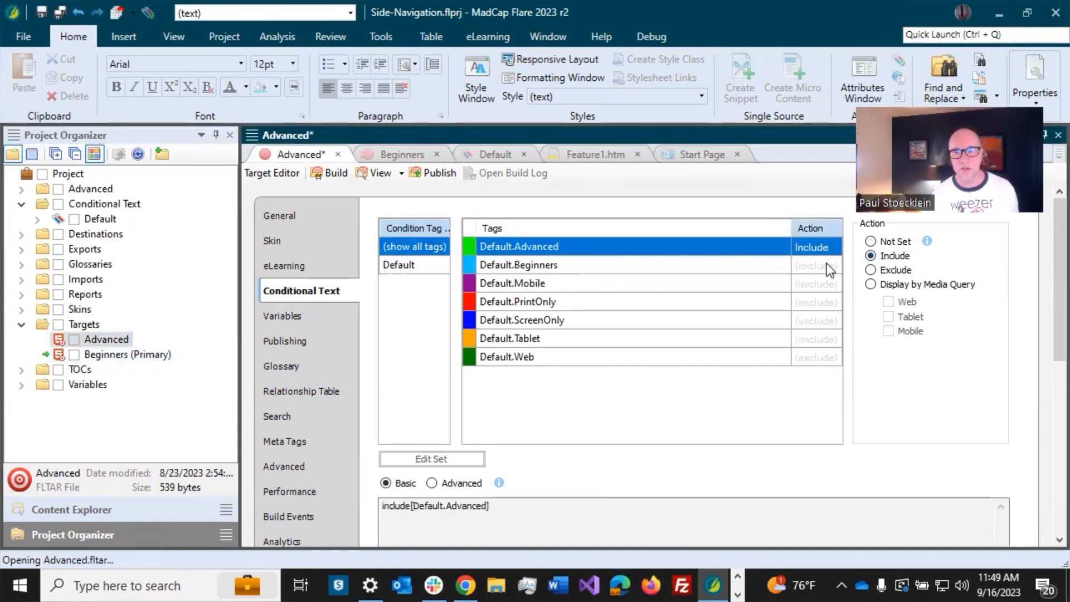
left_click(870, 270)
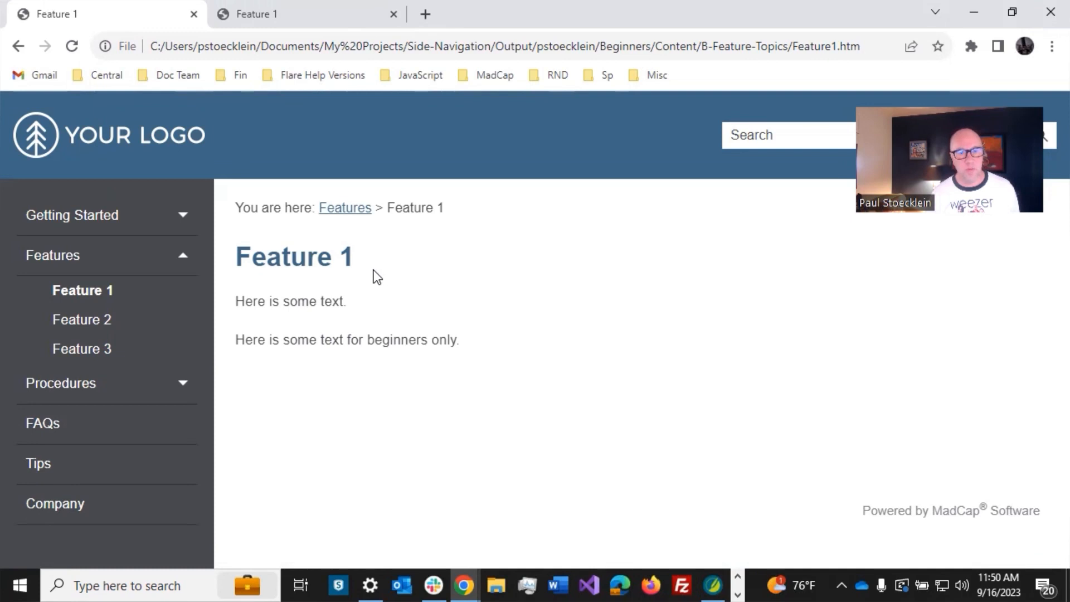
Switch to the second Feature 1 tab in Chrome showing the Advanced output.
left_click(308, 13)
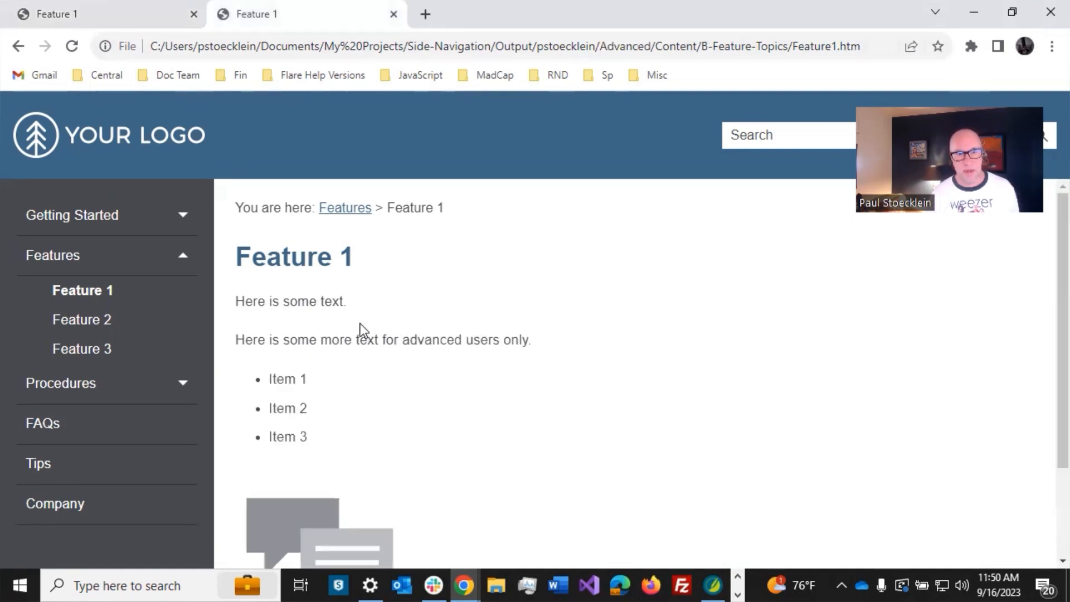